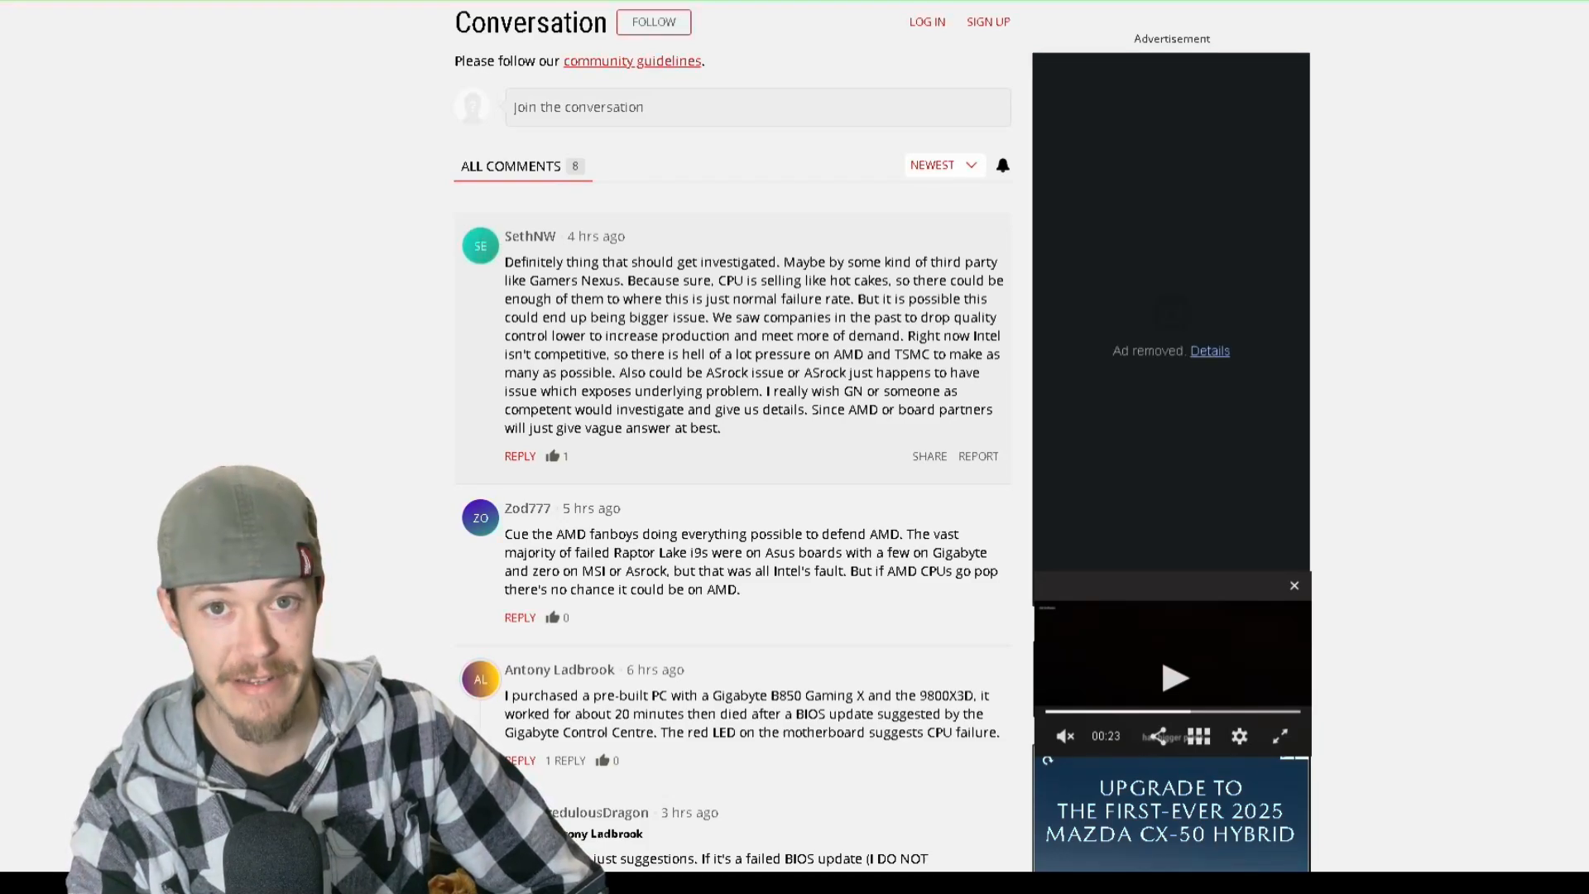
Step: Scroll down the comments until the replies about ASRock motherboards and Gigabyte are readable
{"action": "scroll", "scroll_direction": "down", "scroll_amount": 3}
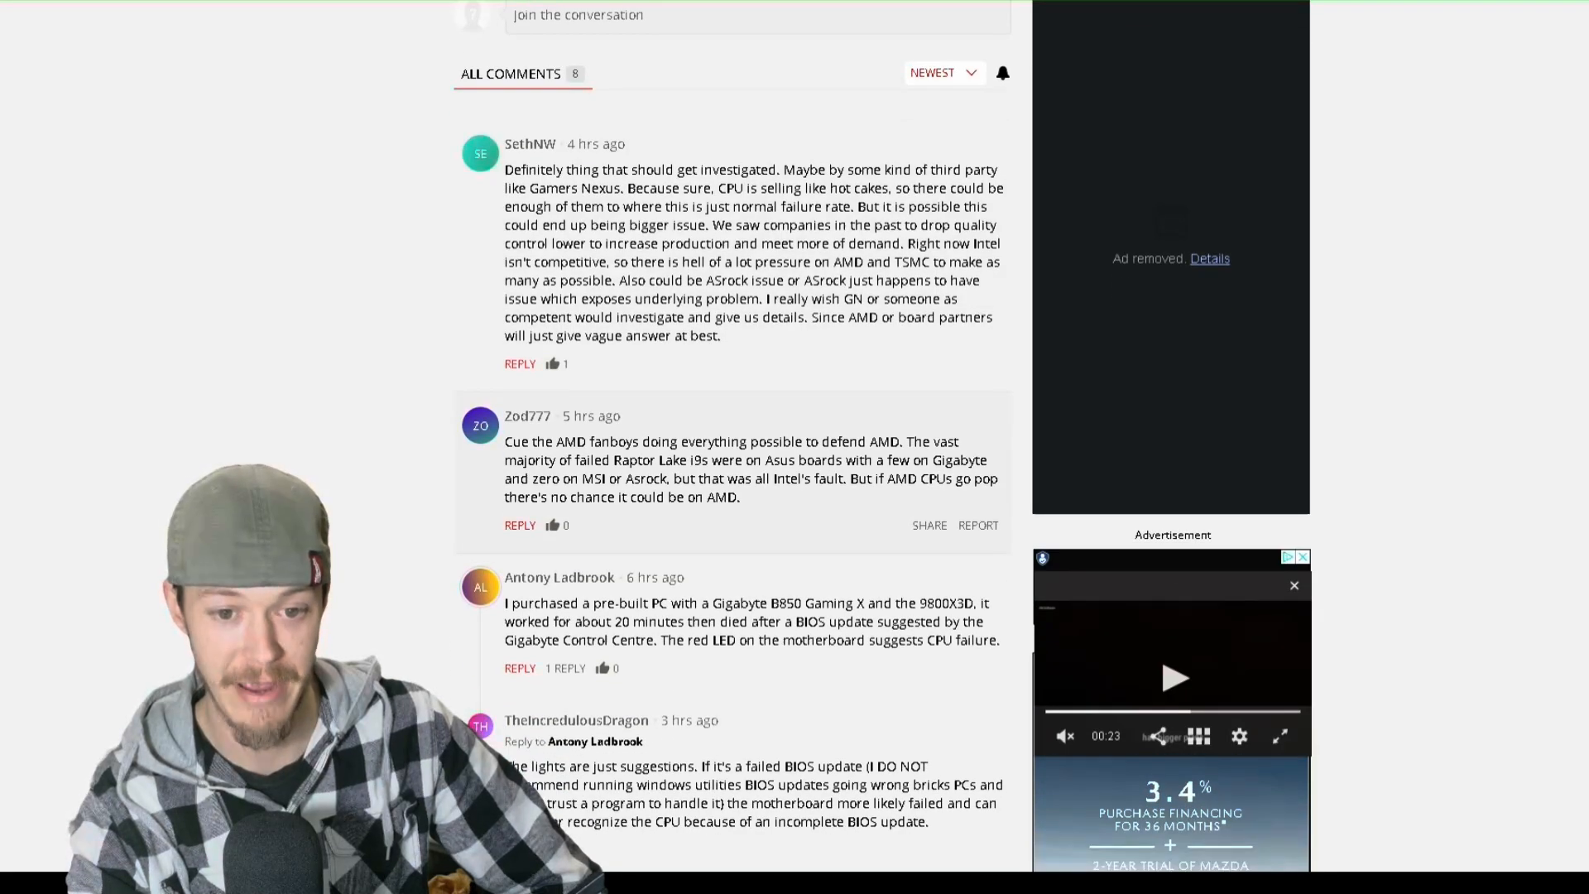
{"action": "scroll", "scroll_direction": "down", "scroll_amount": 3}
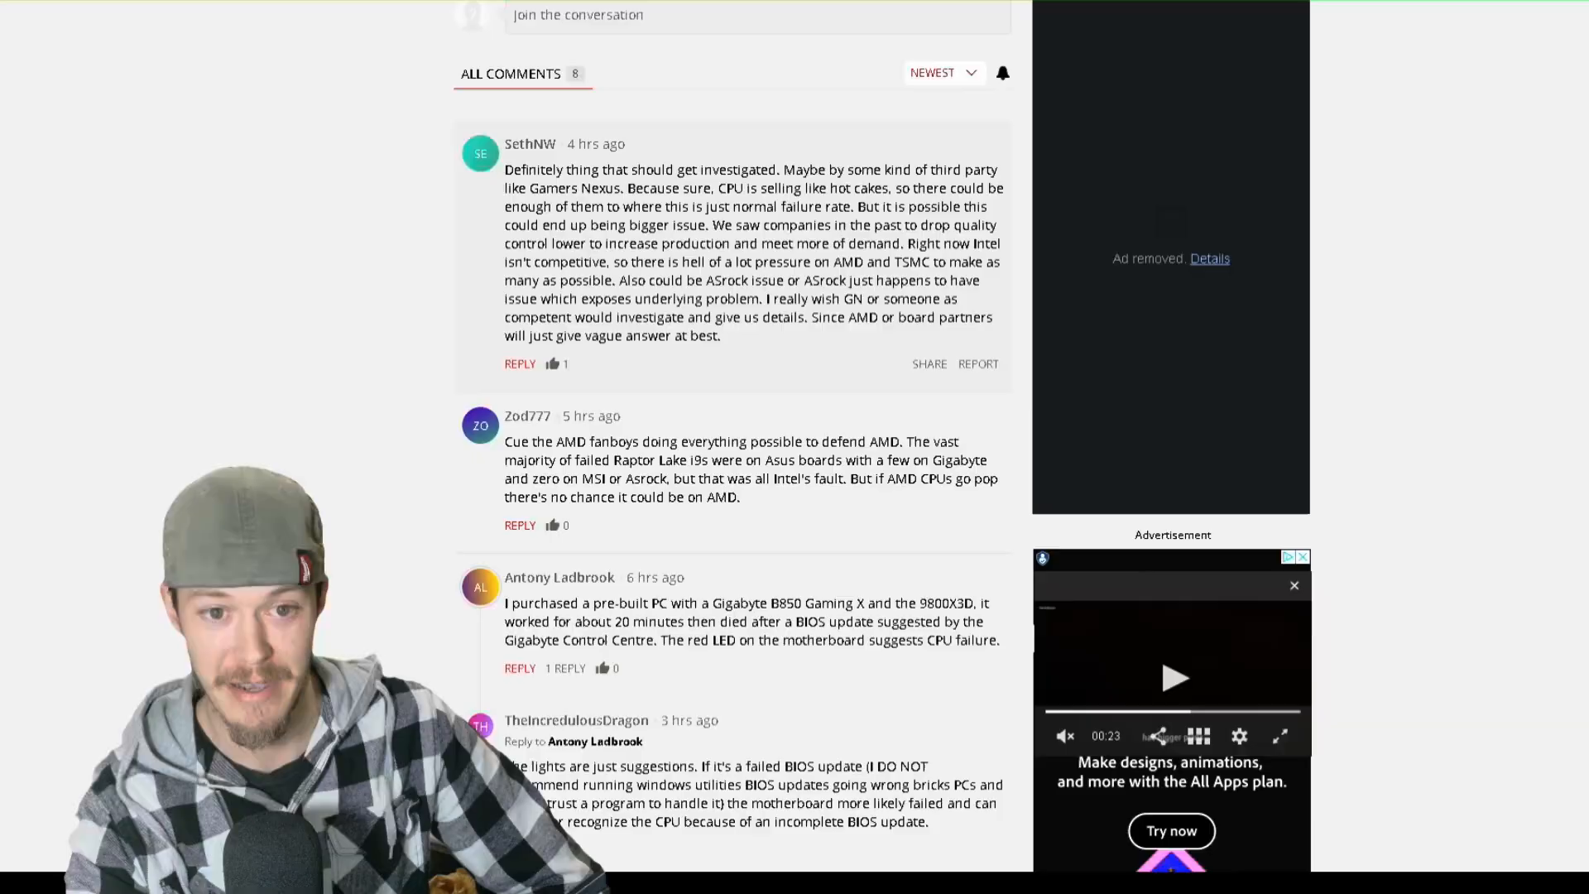
{"action": "scroll", "scroll_direction": "down", "scroll_amount": 3}
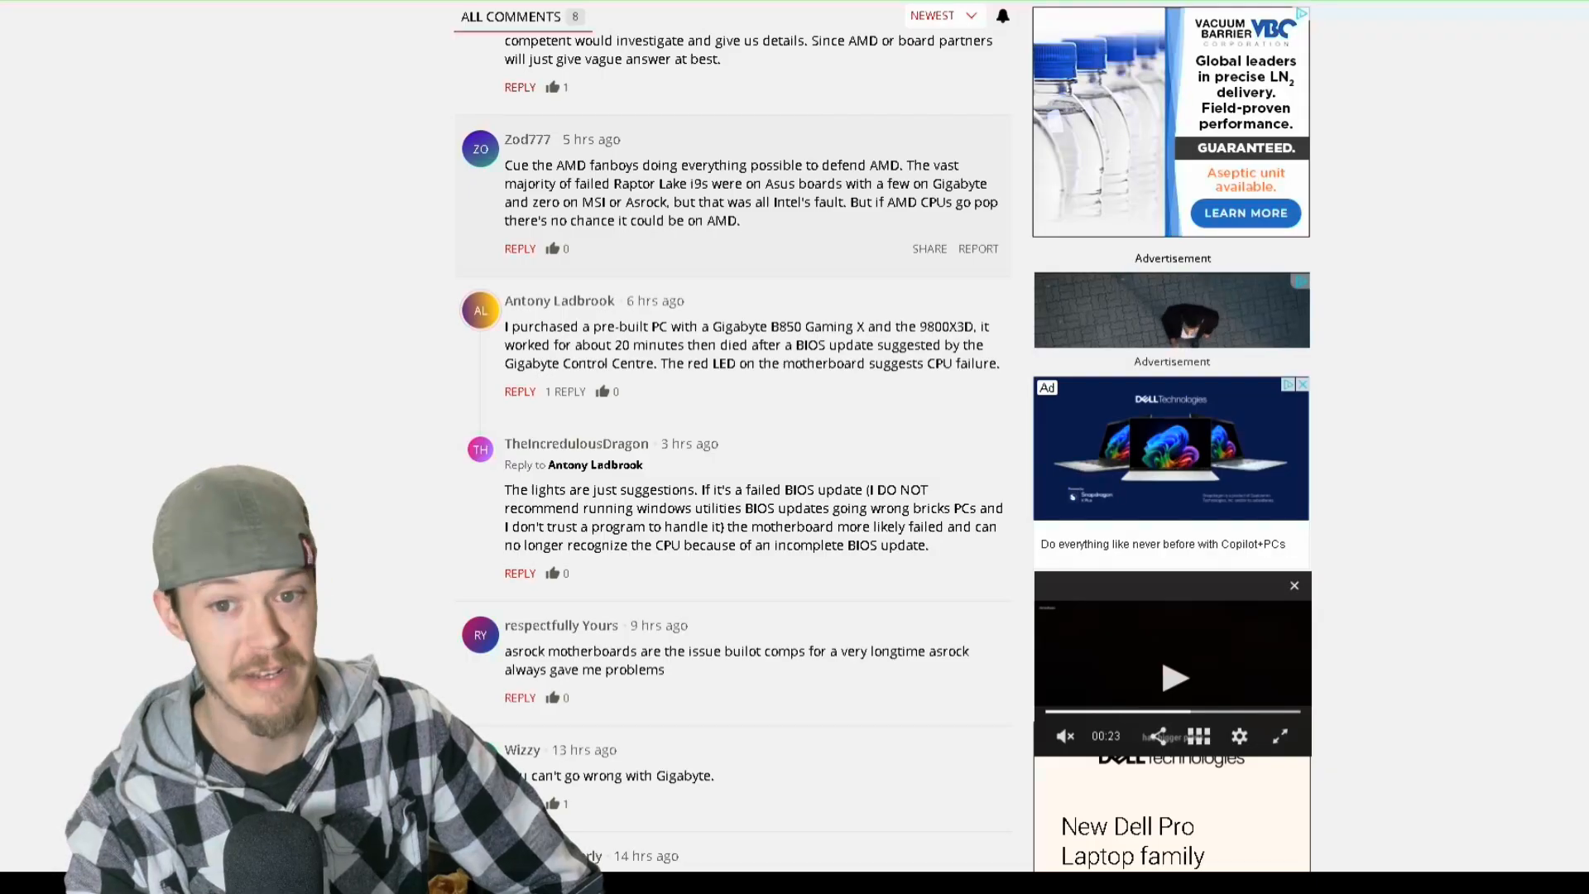
Step: Scroll further down the comments to the reply saying they're not surprised at all
{"action": "double_click", "coordinate": [780, 184]}
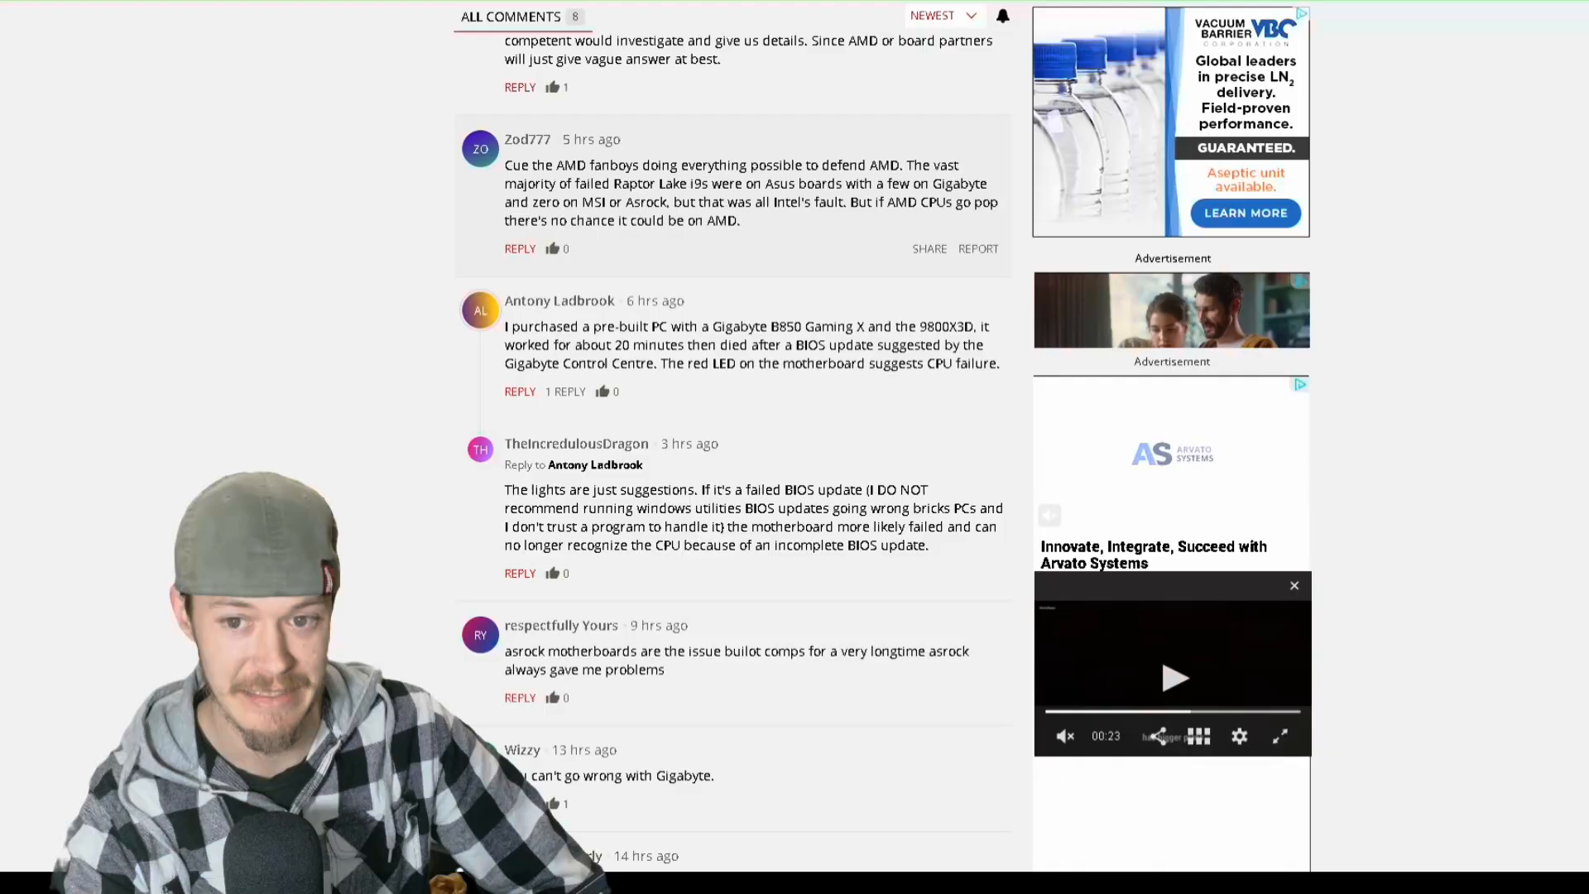
{"action": "scroll", "scroll_direction": "down", "scroll_amount": 3}
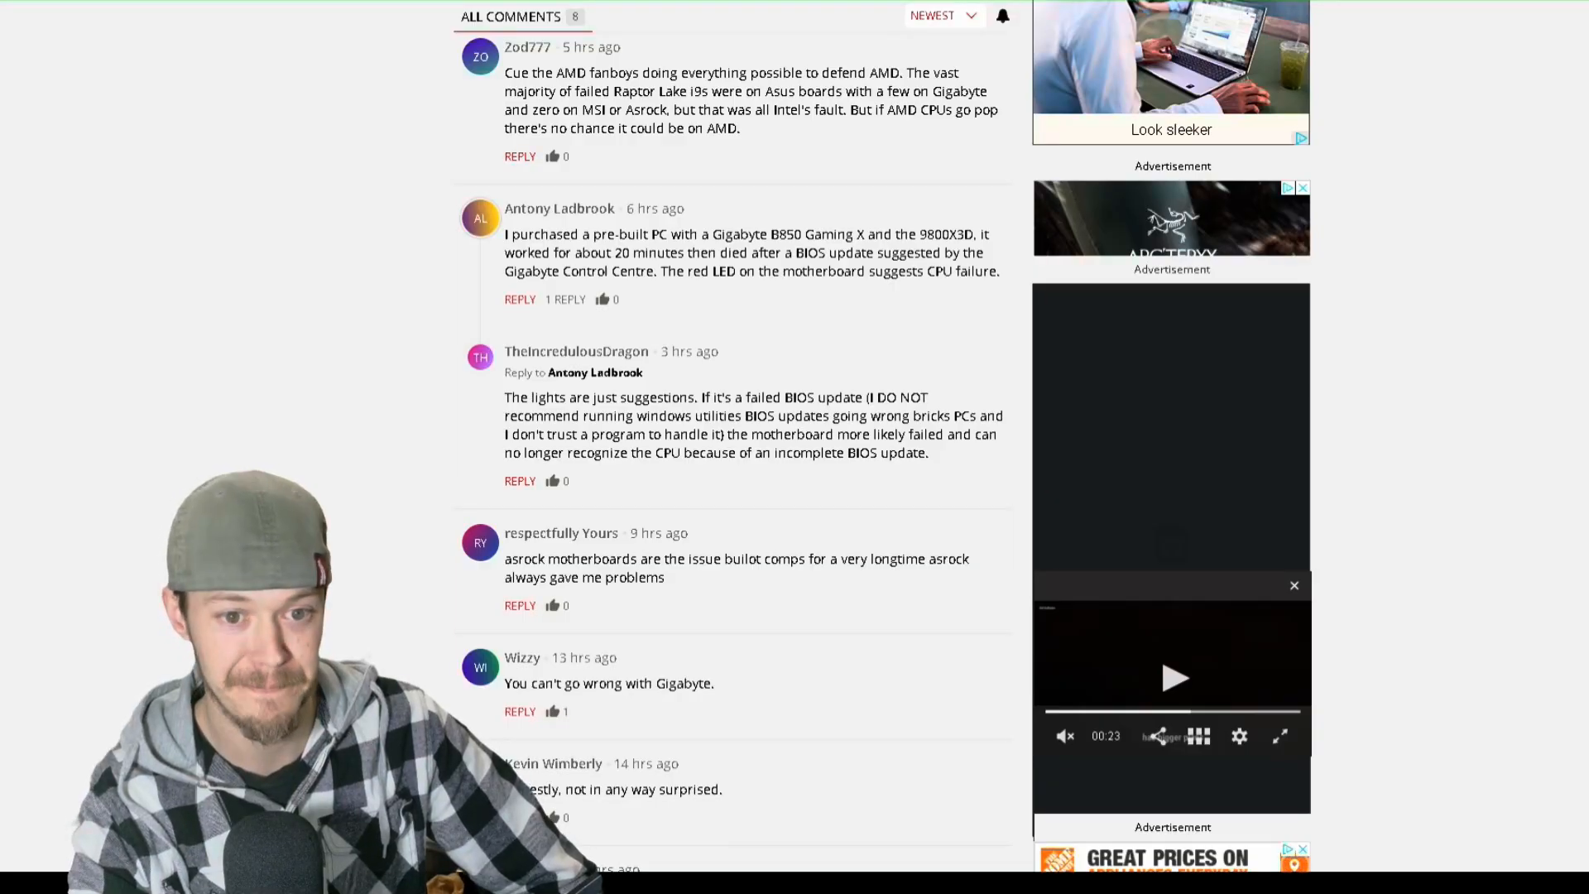
Step: Scroll down to the last comment about the under-1% failure rate
{"action": "scroll", "scroll_direction": "down", "scroll_amount": 3}
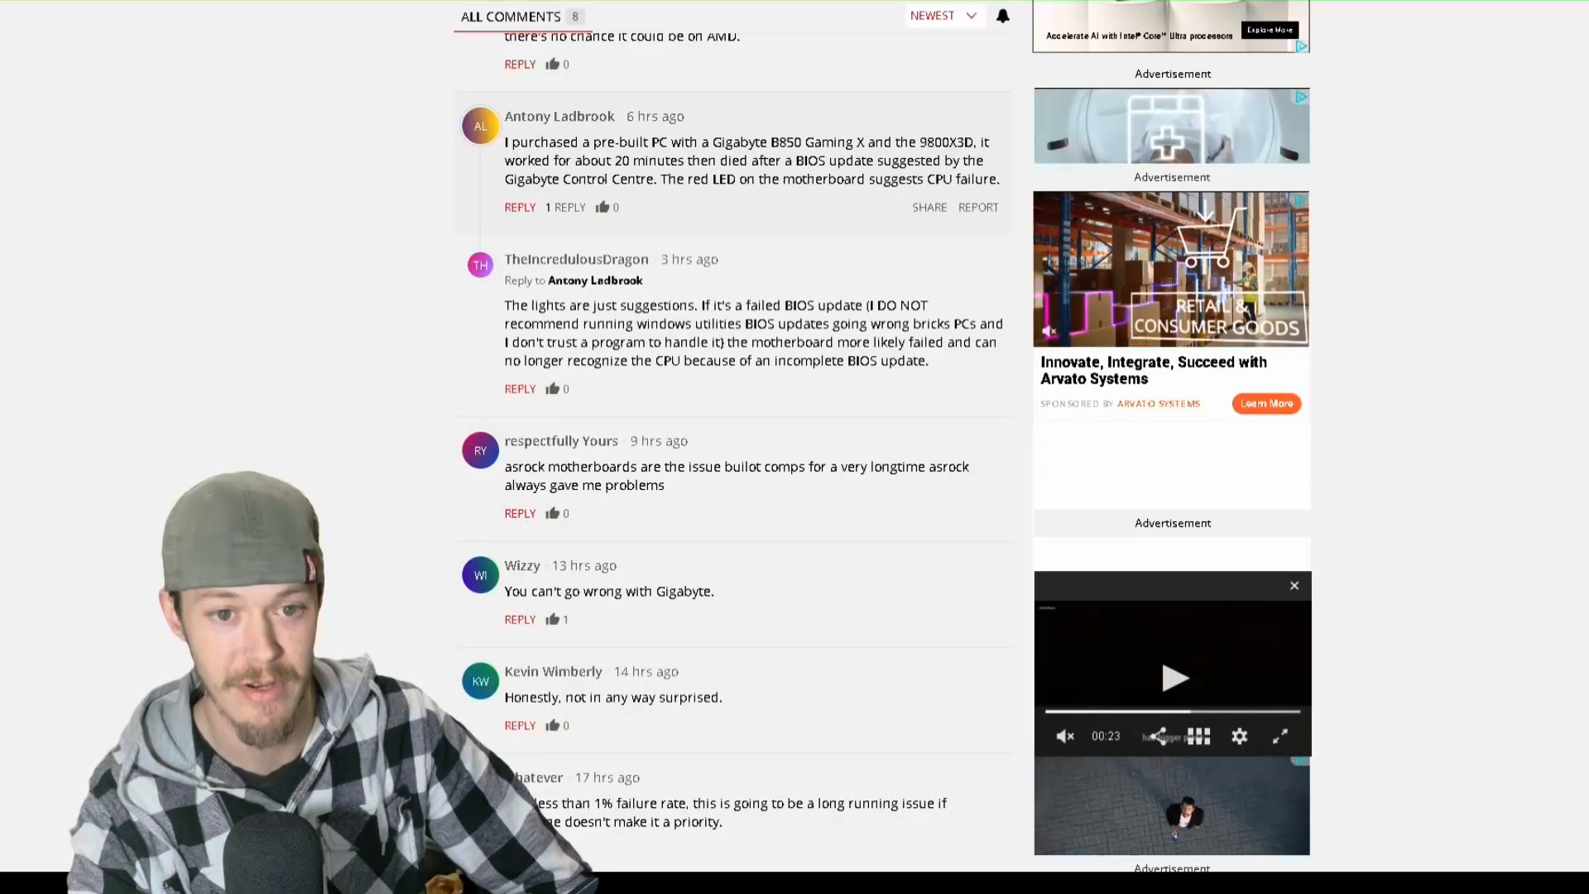
{"action": "double_click", "coordinate": [531, 179]}
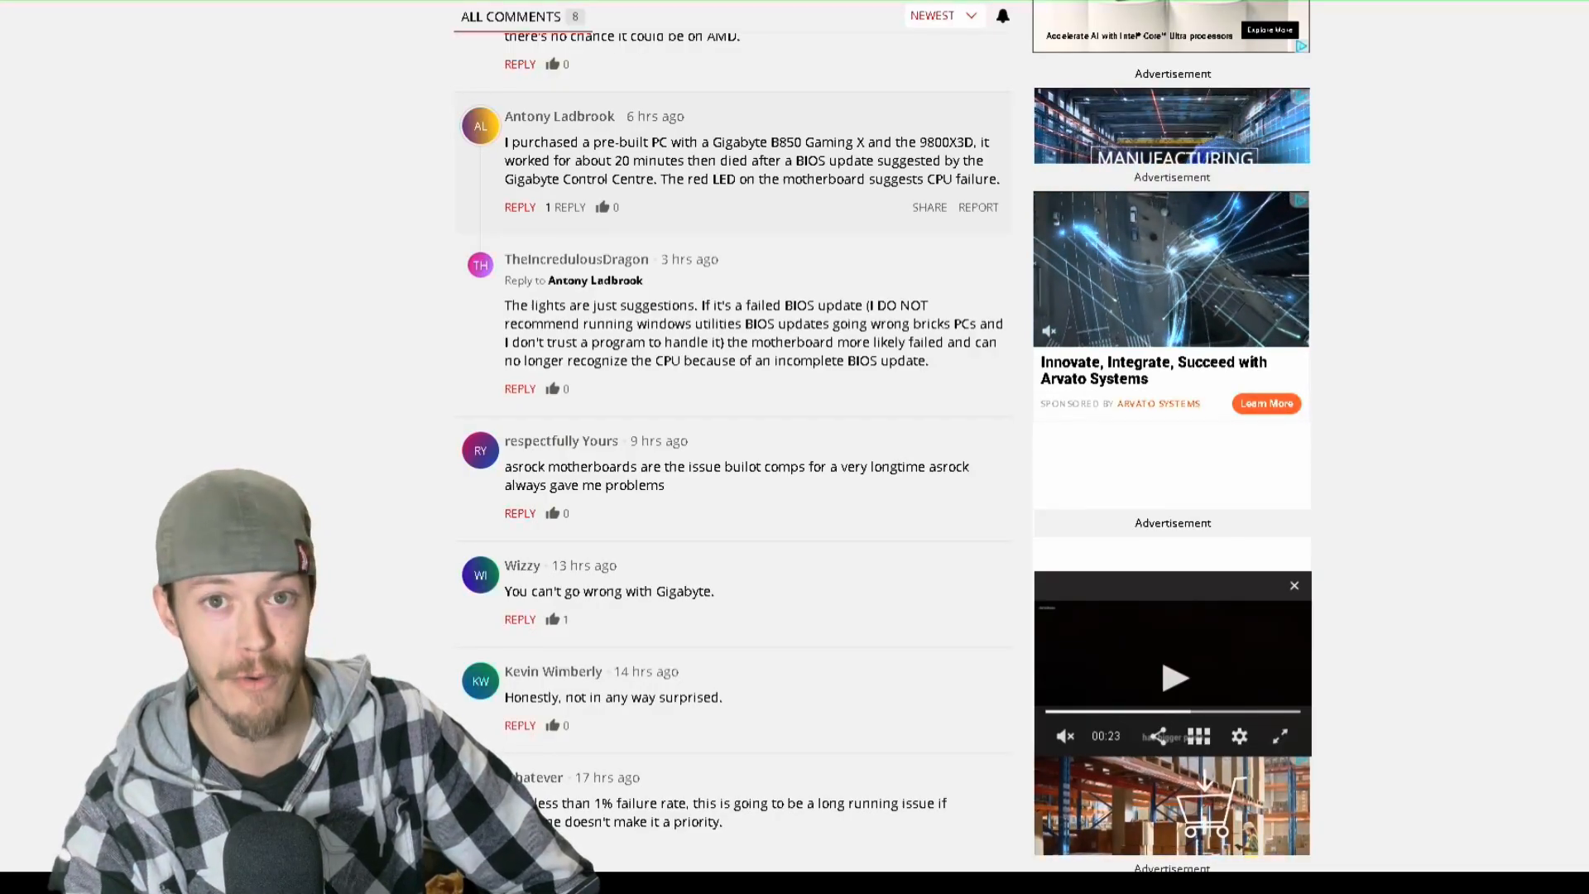
Step: Scroll past the final comment to the Active Conversations and Latest in Processors blocks
{"action": "scroll", "scroll_direction": "down", "scroll_amount": 3}
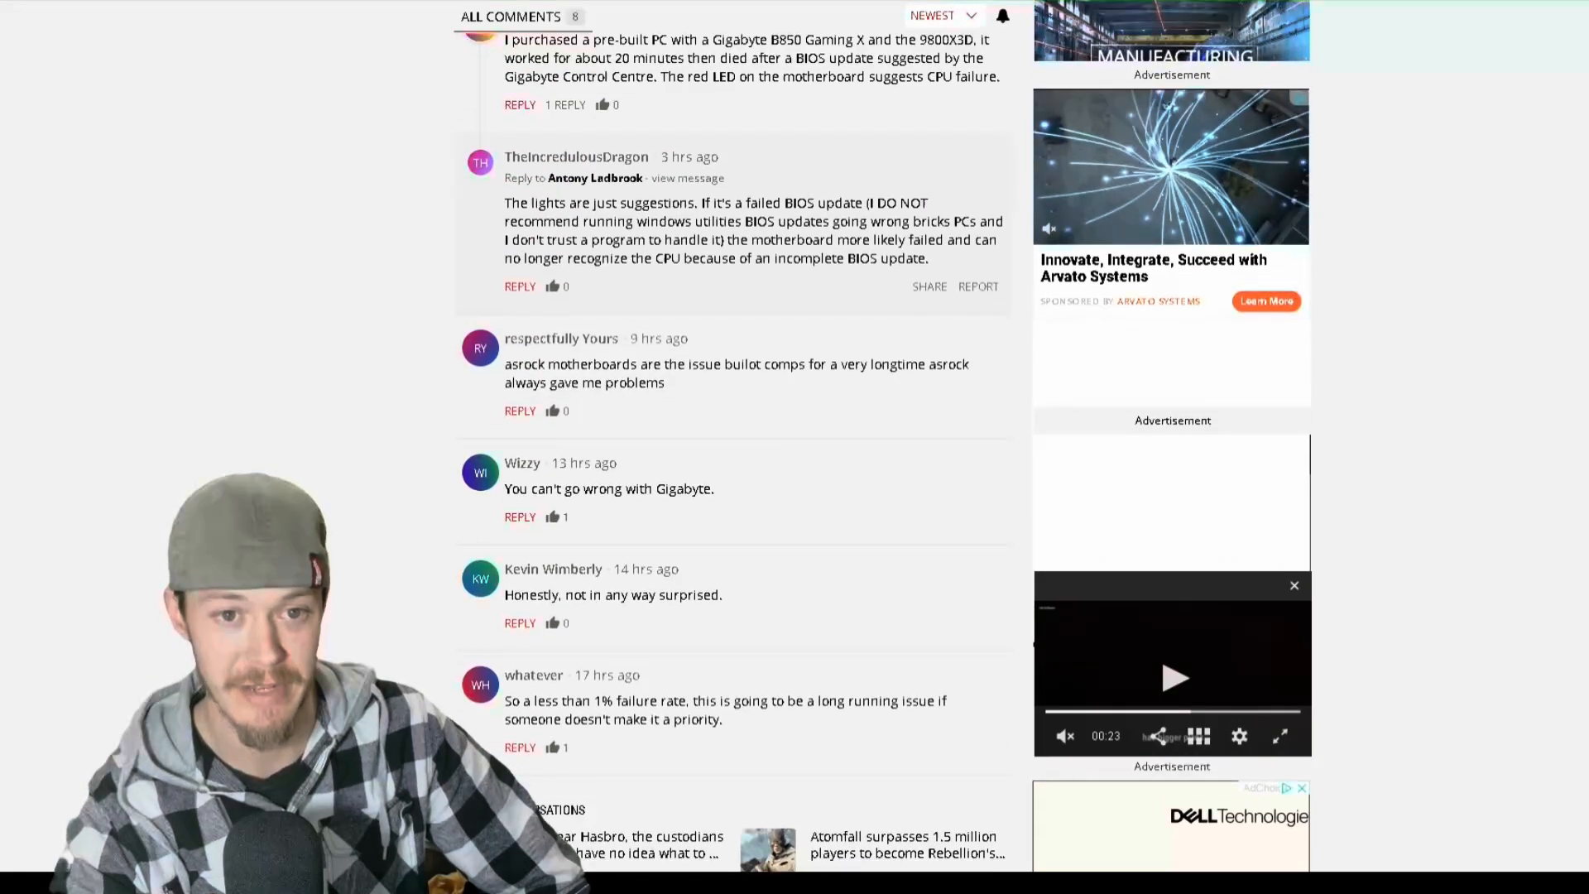
{"action": "scroll", "scroll_direction": "down", "scroll_amount": 3}
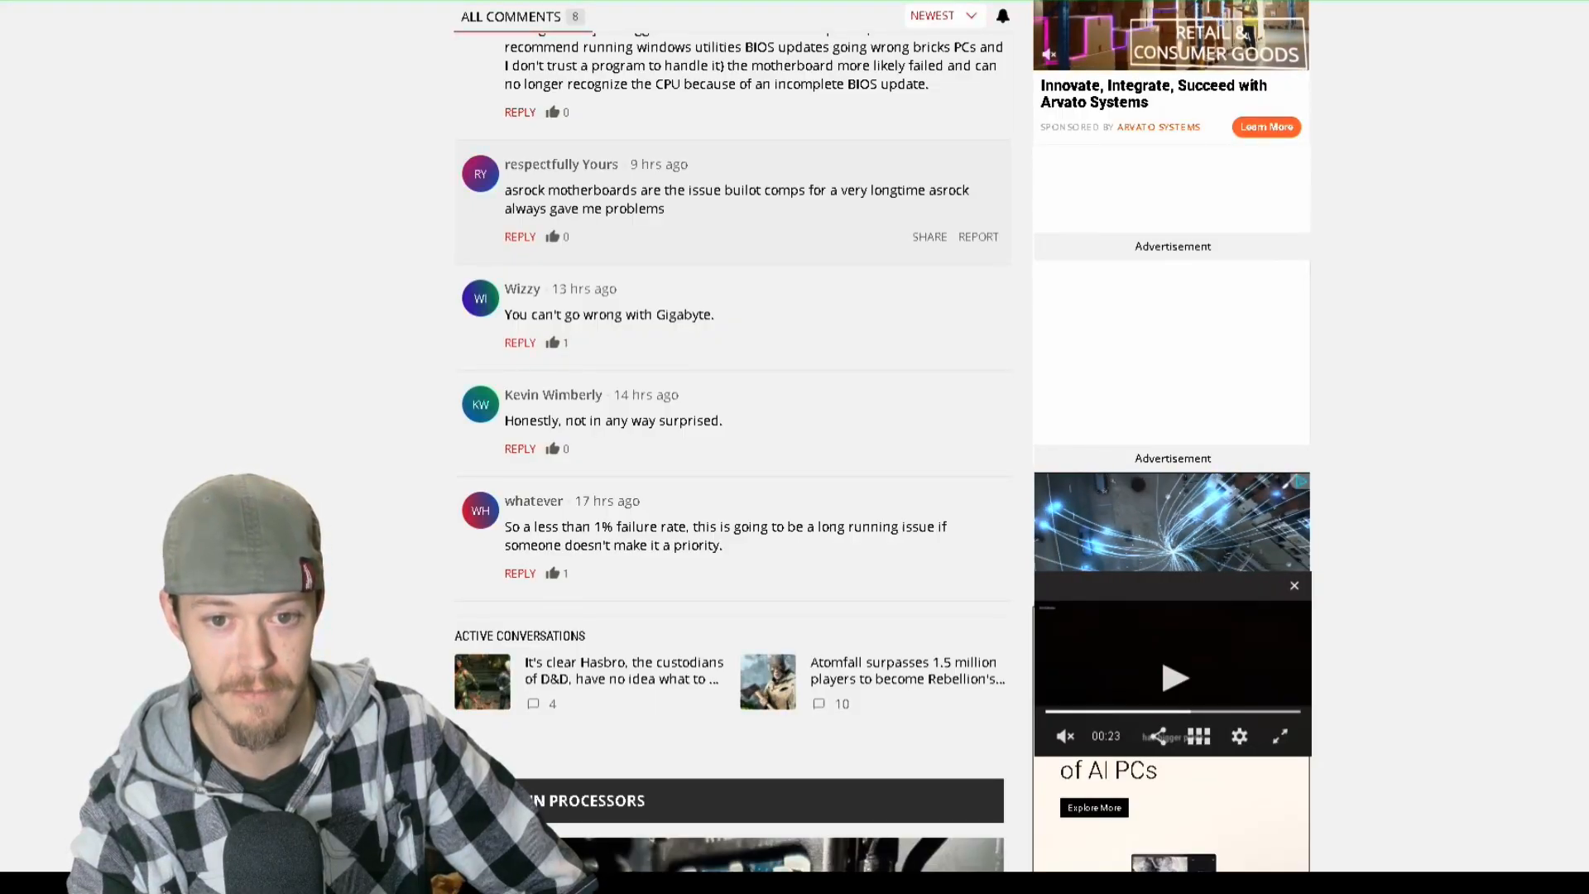
{"action": "scroll", "scroll_direction": "down", "scroll_amount": 3}
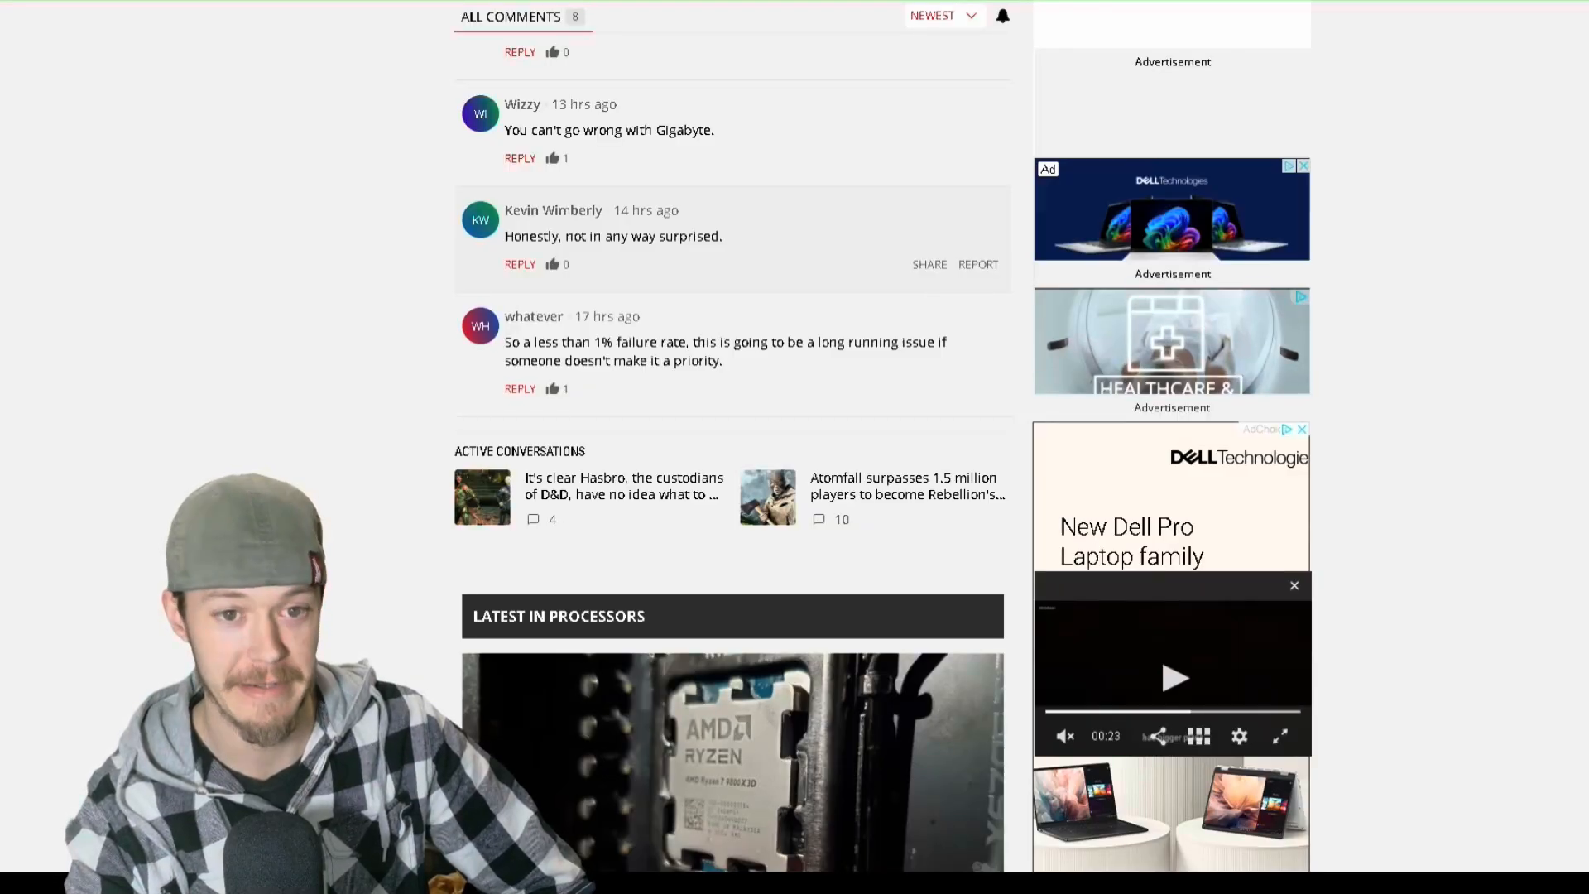
Step: Return to the Conversation heading with the first comment and join-the-conversation box showing
{"action": "left_click_drag", "start_coordinate": [520, 129], "coordinate": [714, 130]}
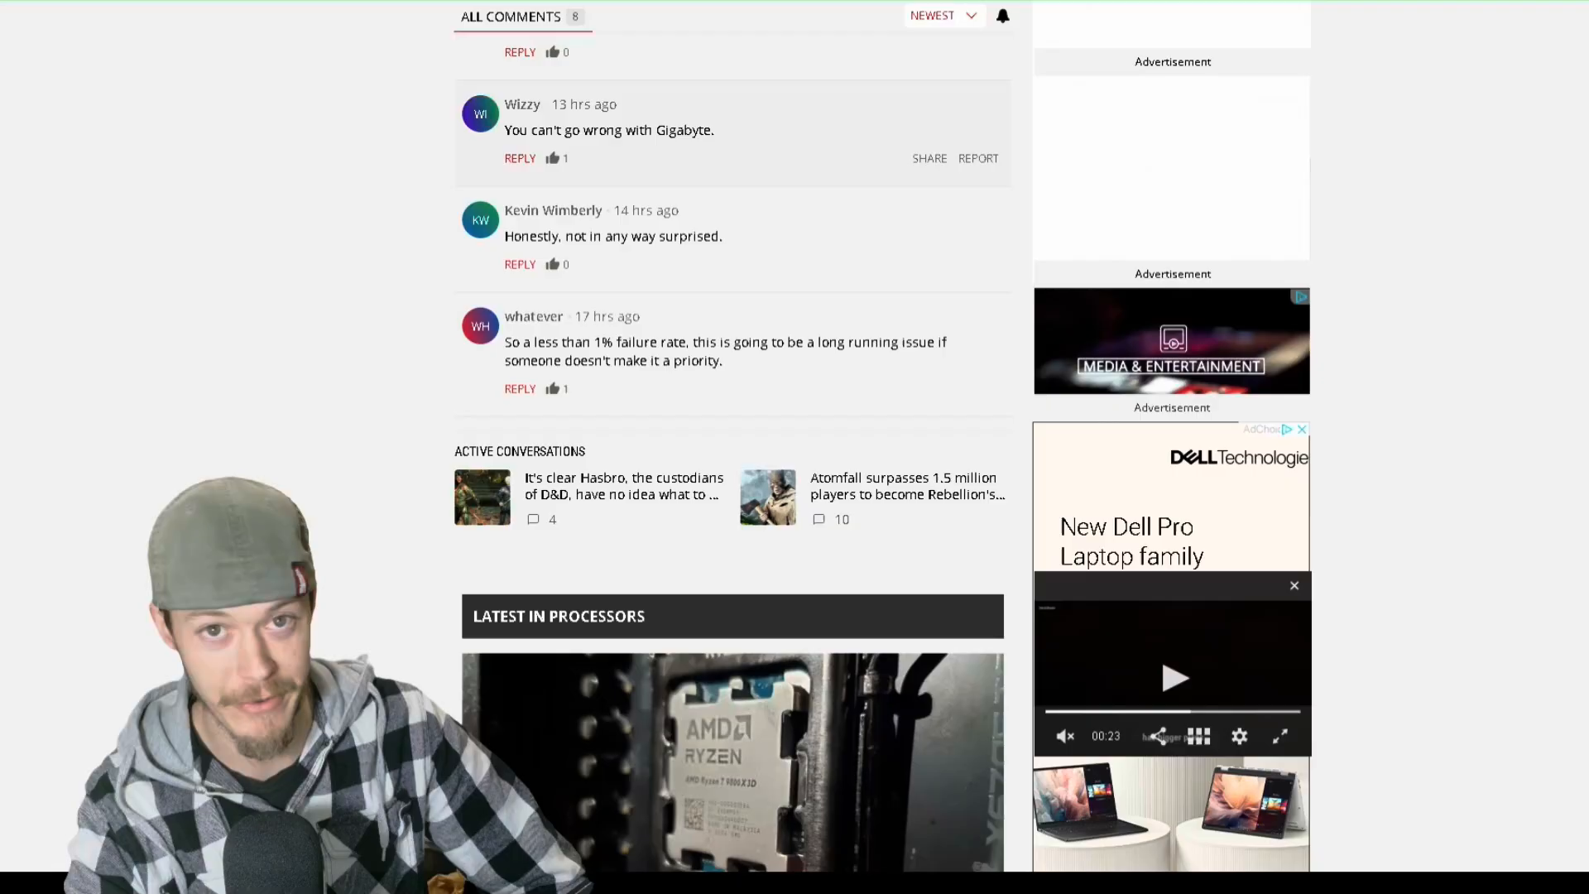
{"action": "double_click", "coordinate": [684, 129]}
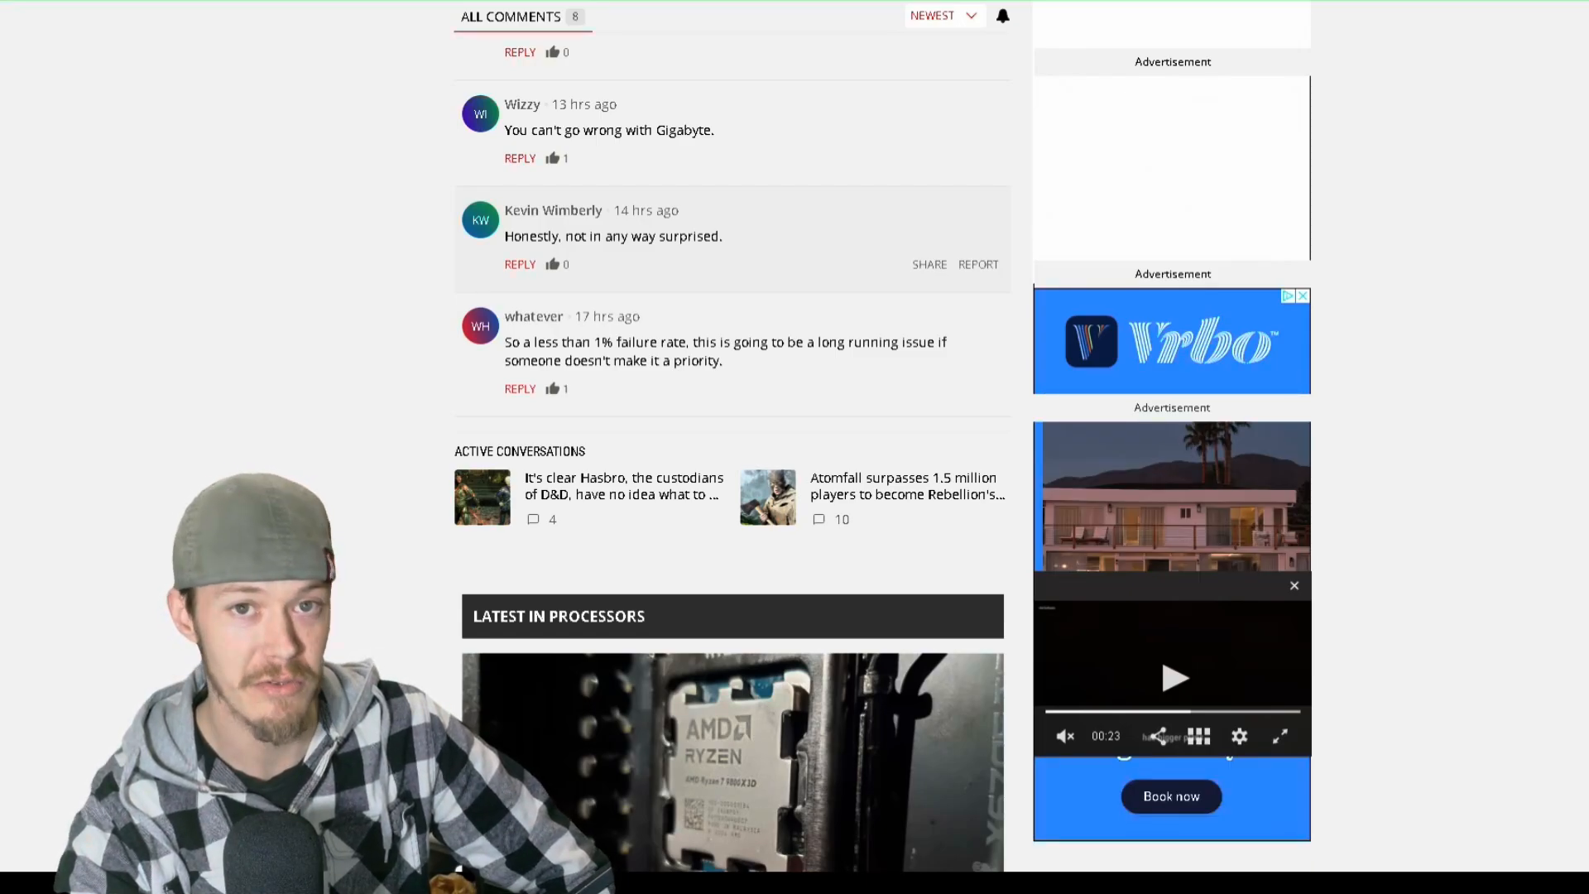
{"action": "triple_click", "coordinate": [612, 235]}
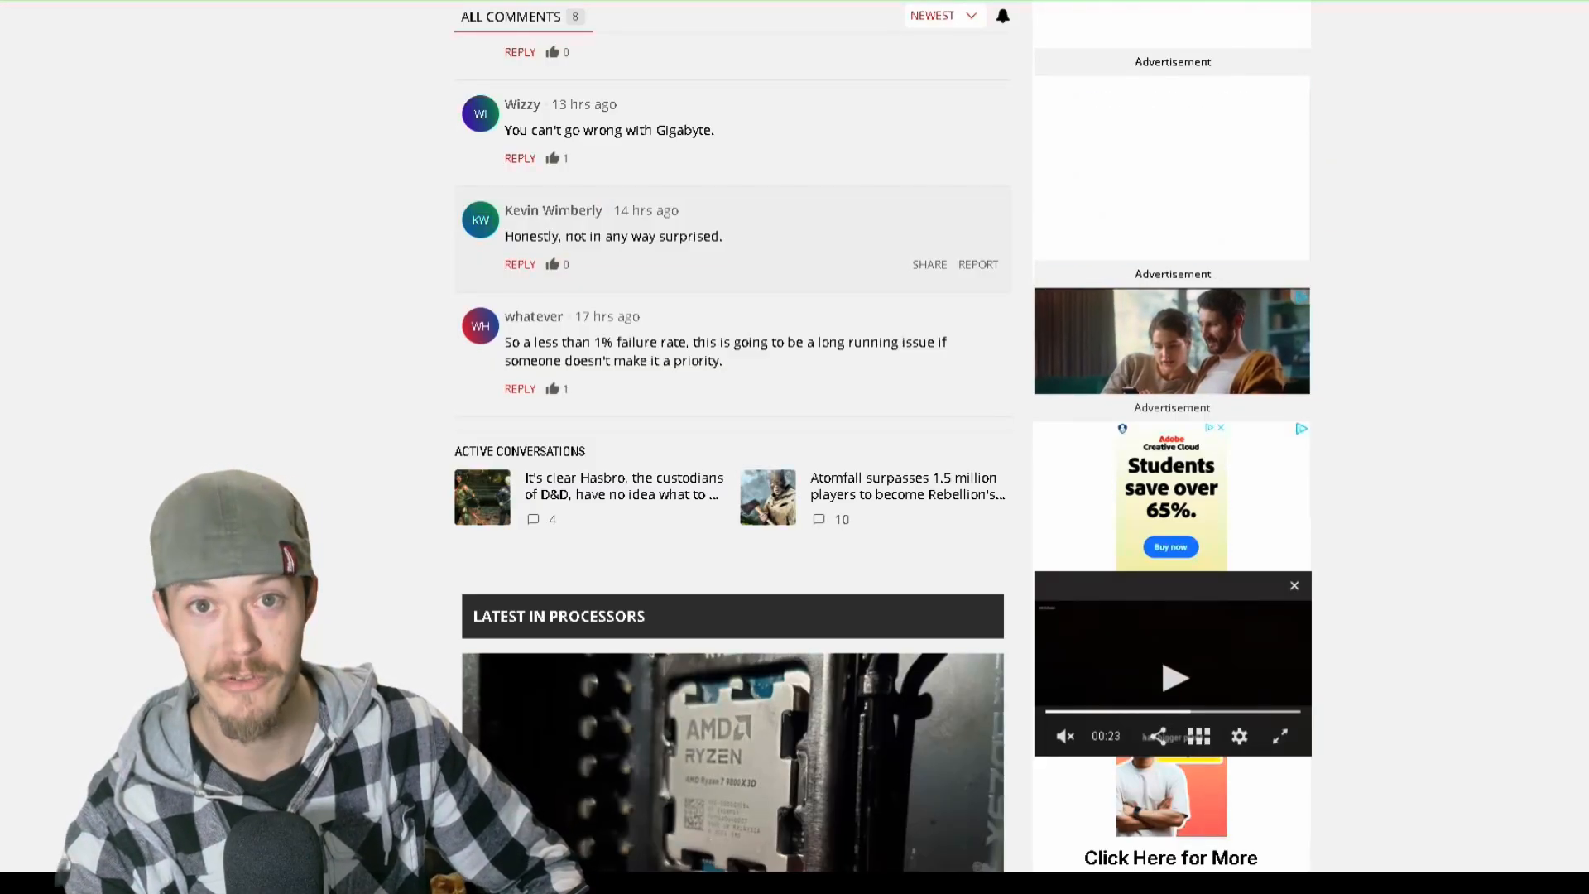
{"action": "scroll", "scroll_direction": "down", "scroll_amount": 3}
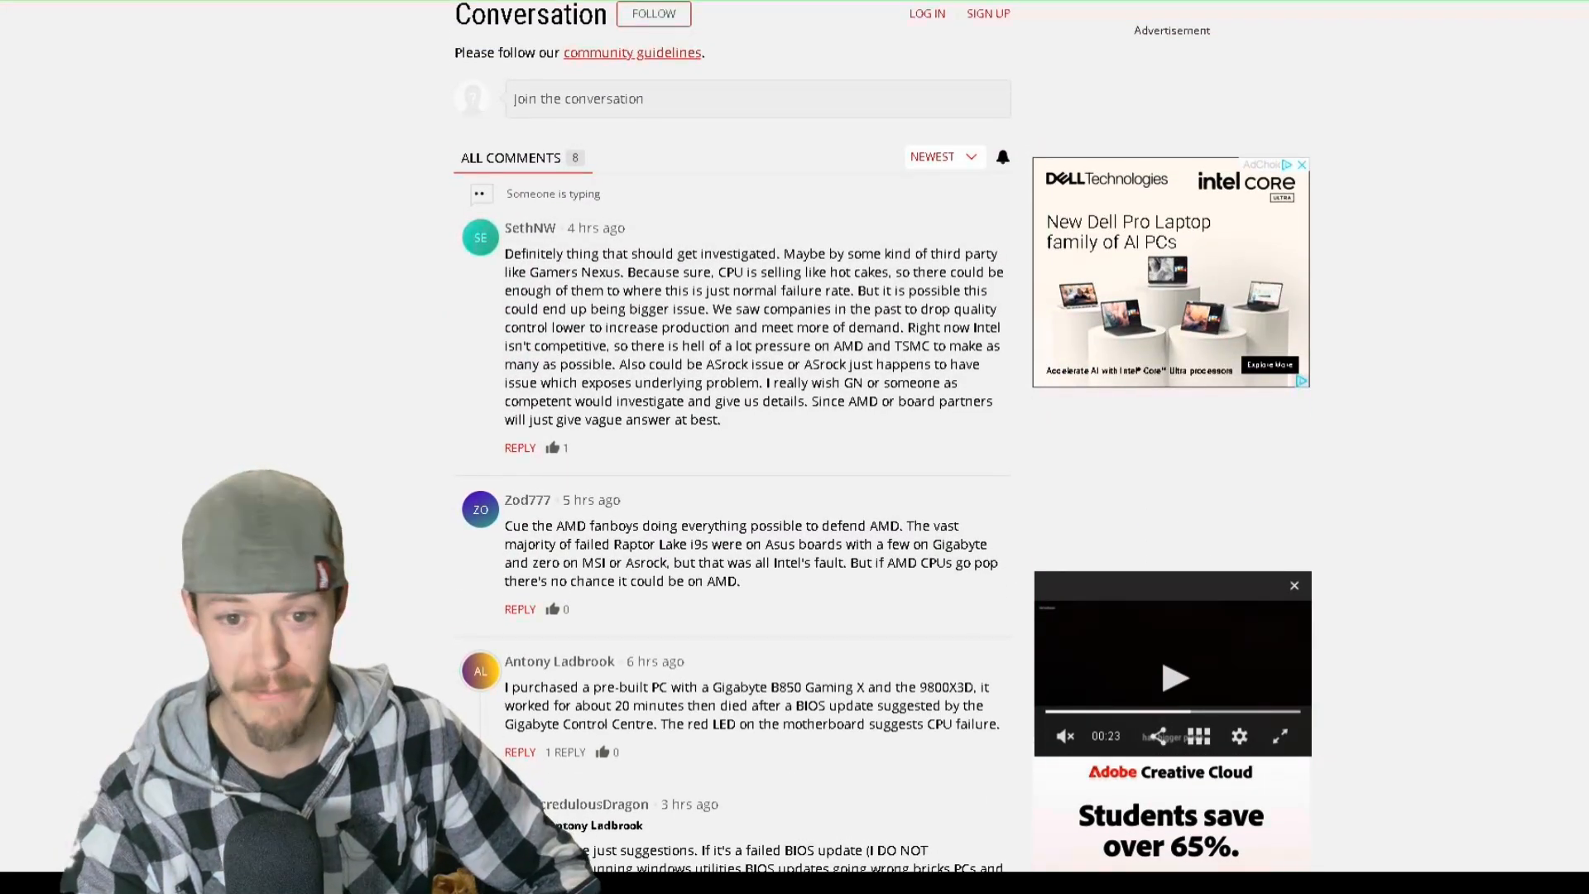
Step: Scroll down again past the first long comment to the failed BIOS update and ASRock replies
{"action": "scroll", "scroll_direction": "down", "scroll_amount": 3}
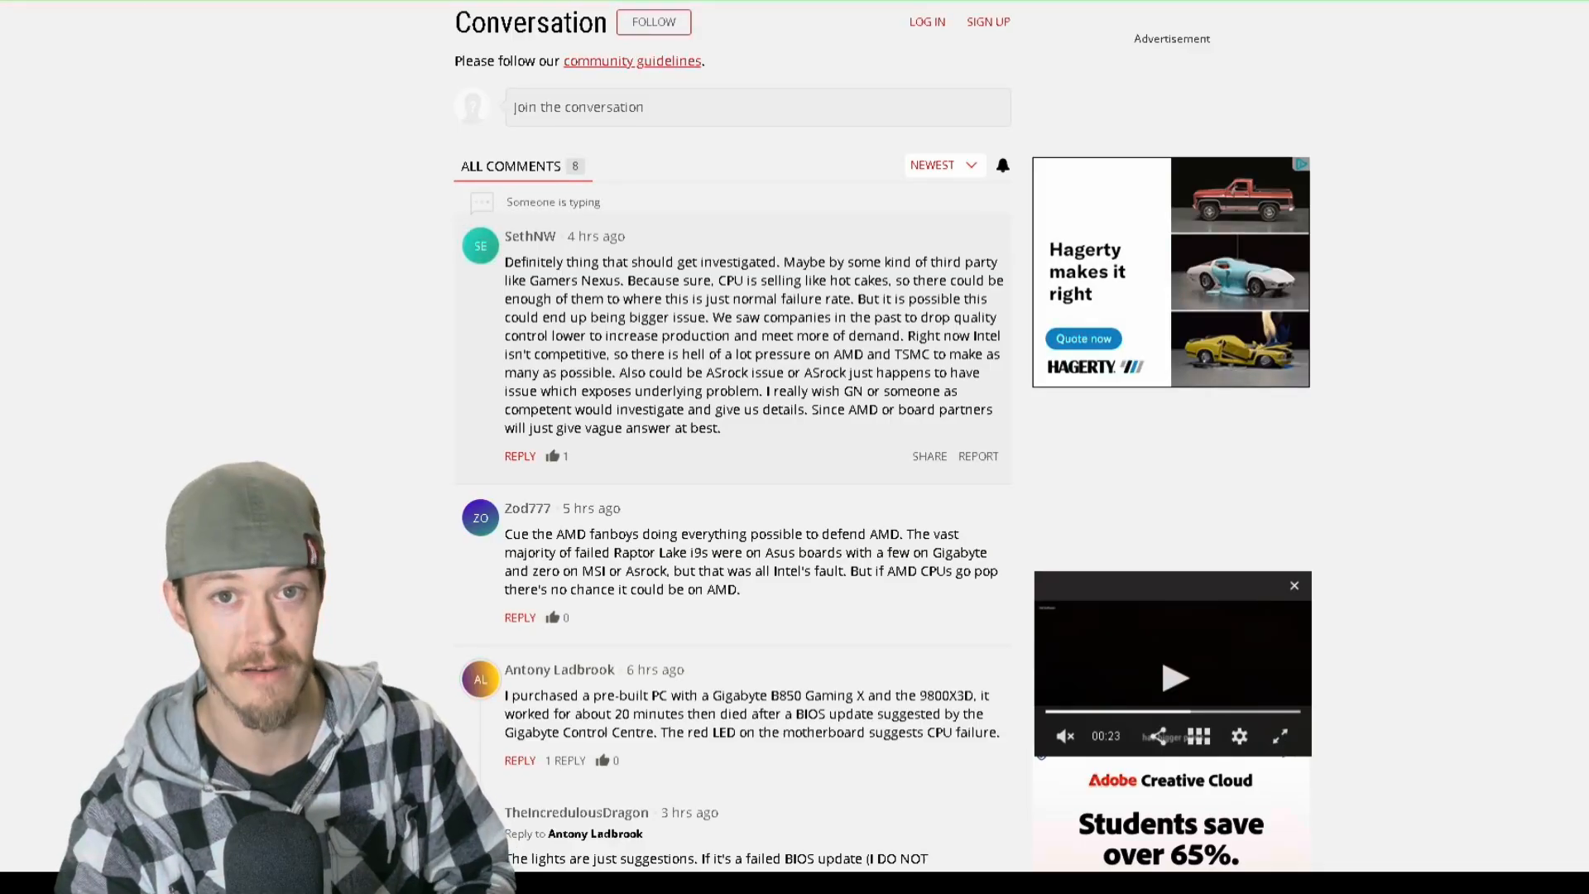
{"action": "scroll", "scroll_direction": "down", "scroll_amount": 3}
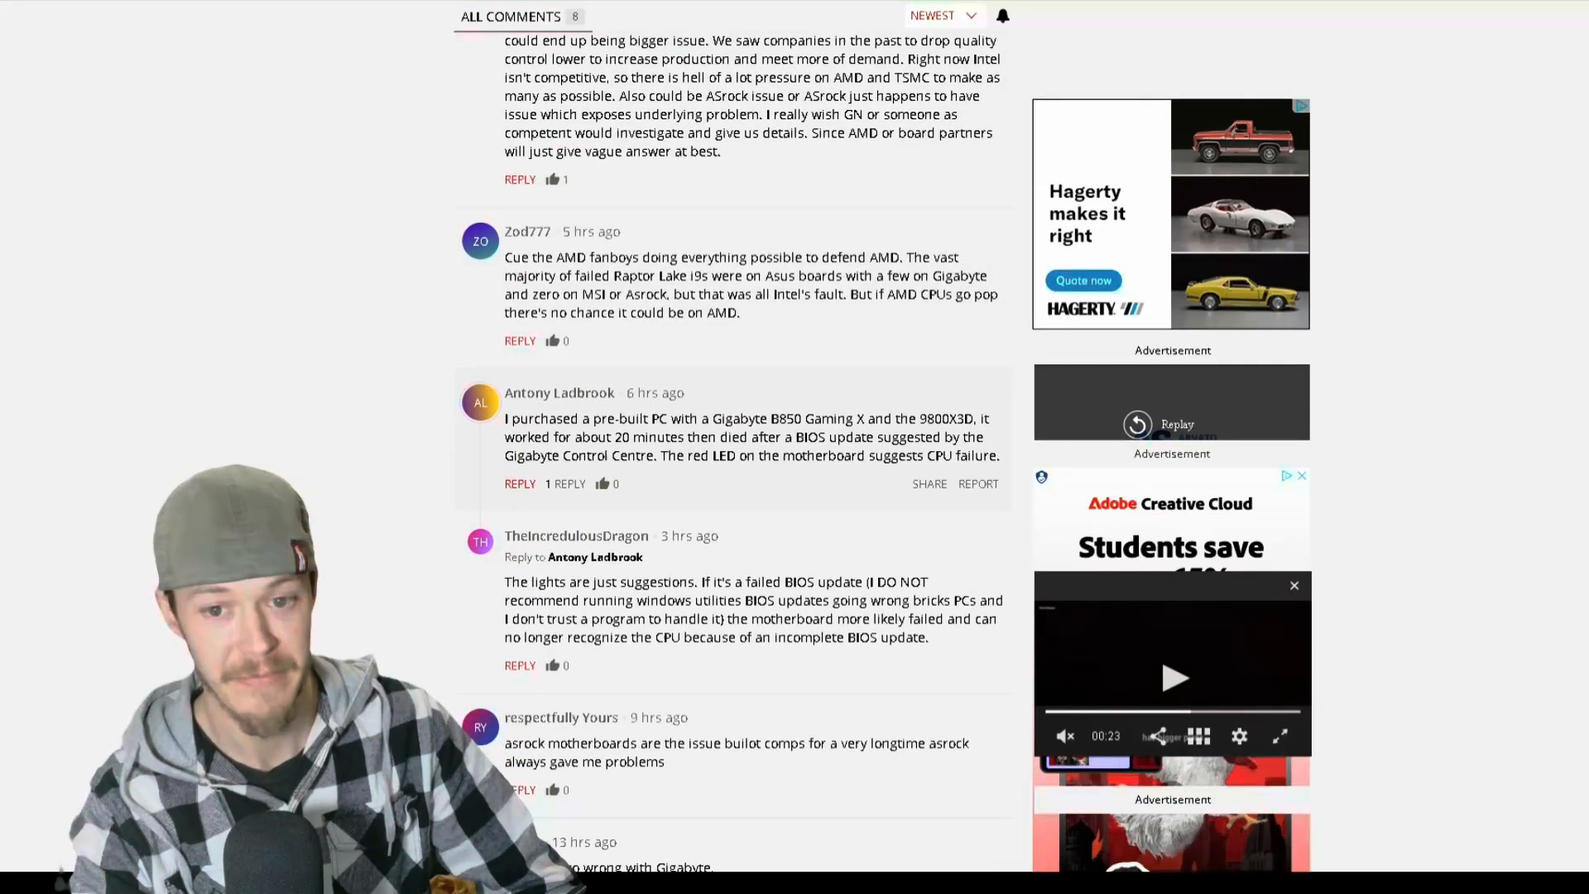